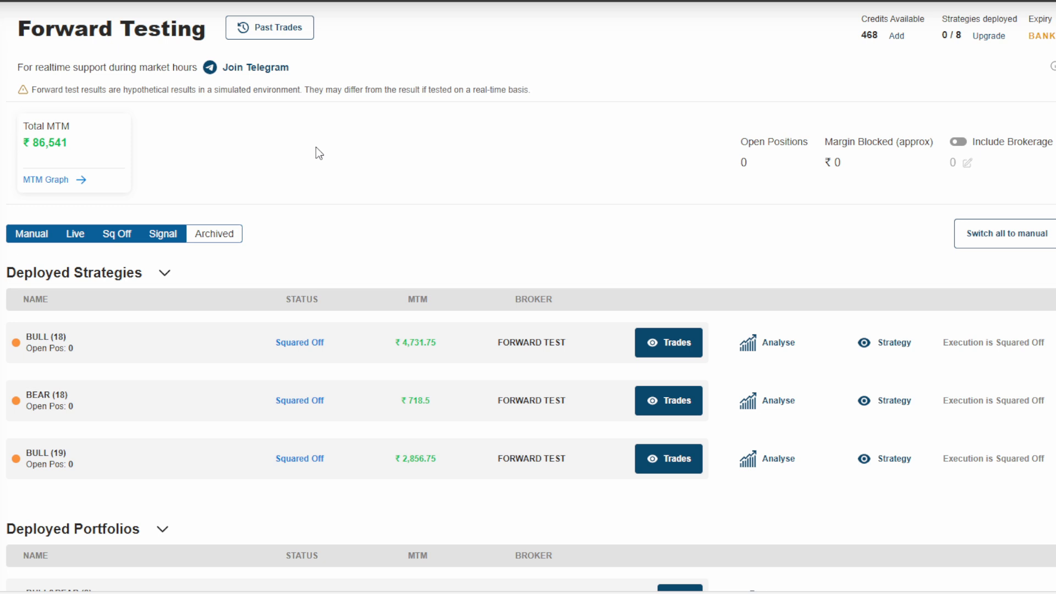
Scroll past the three deployed strategies to the BULL&BEAR portfolios list
scroll(down, 3)
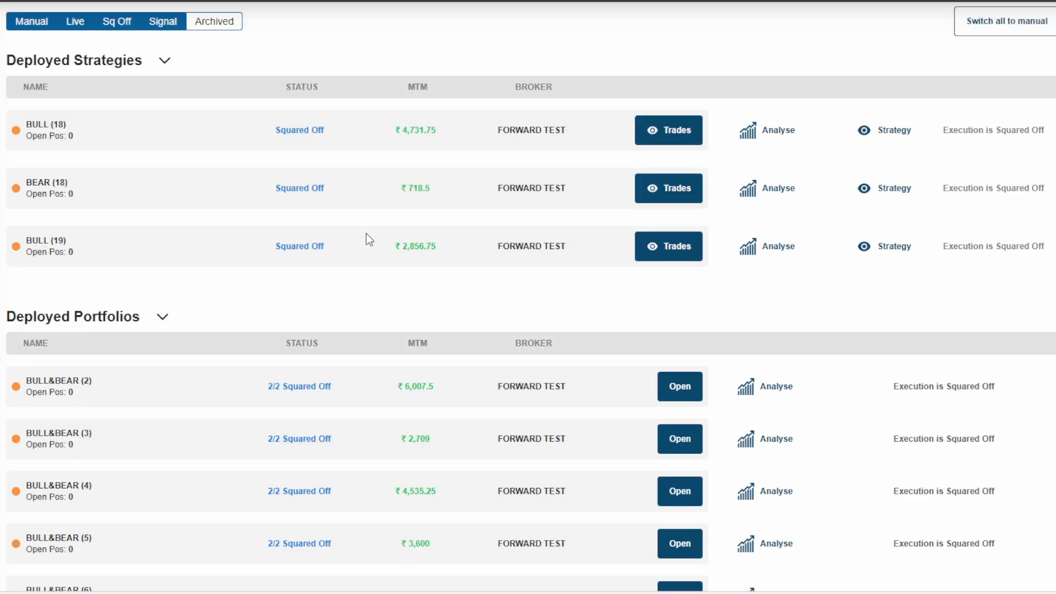
scroll(down, 3)
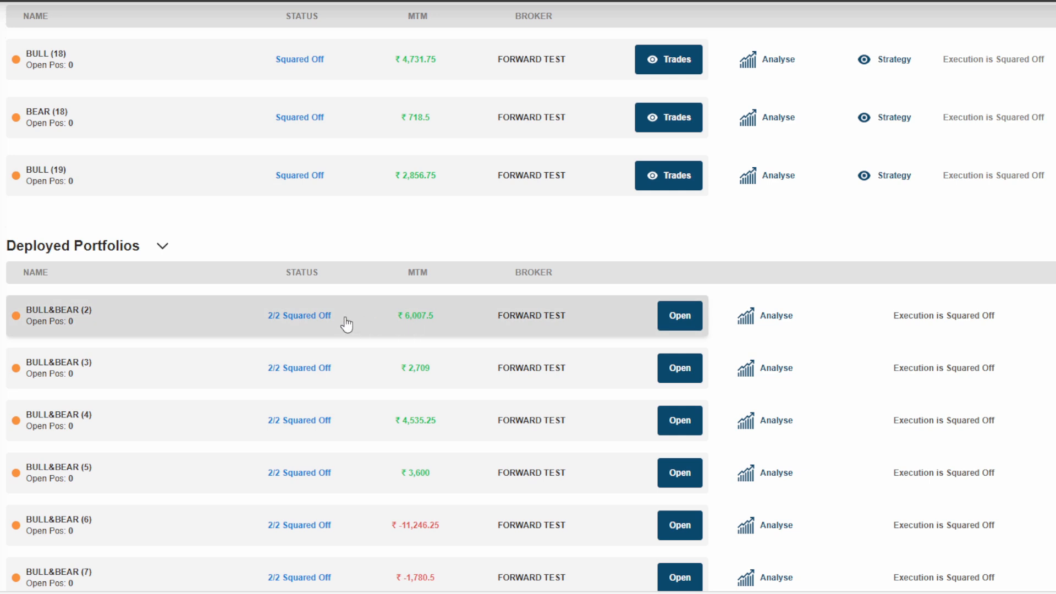
Open BULL&BEAR (2), then its BULL strategy to view closed BANKNIFTY legs (₹2,415 MTM)
click(679, 316)
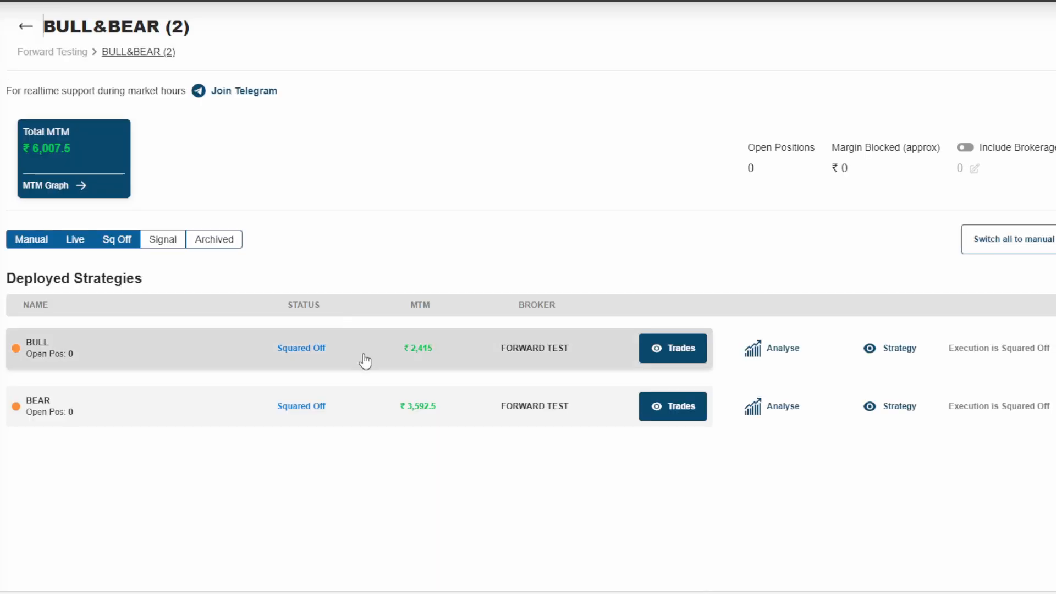
mouse_move(552, 358)
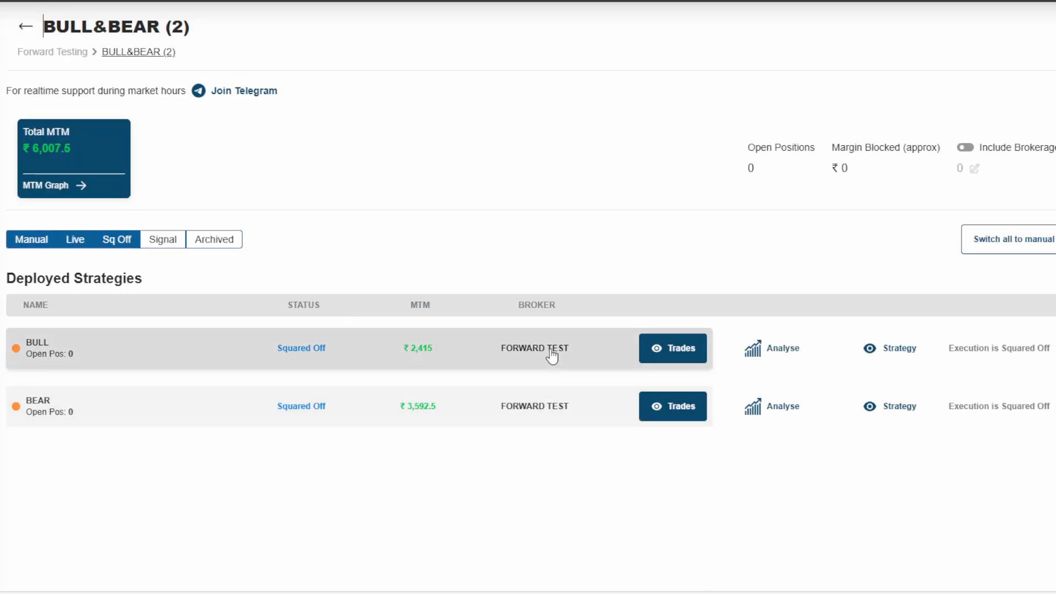
click(672, 348)
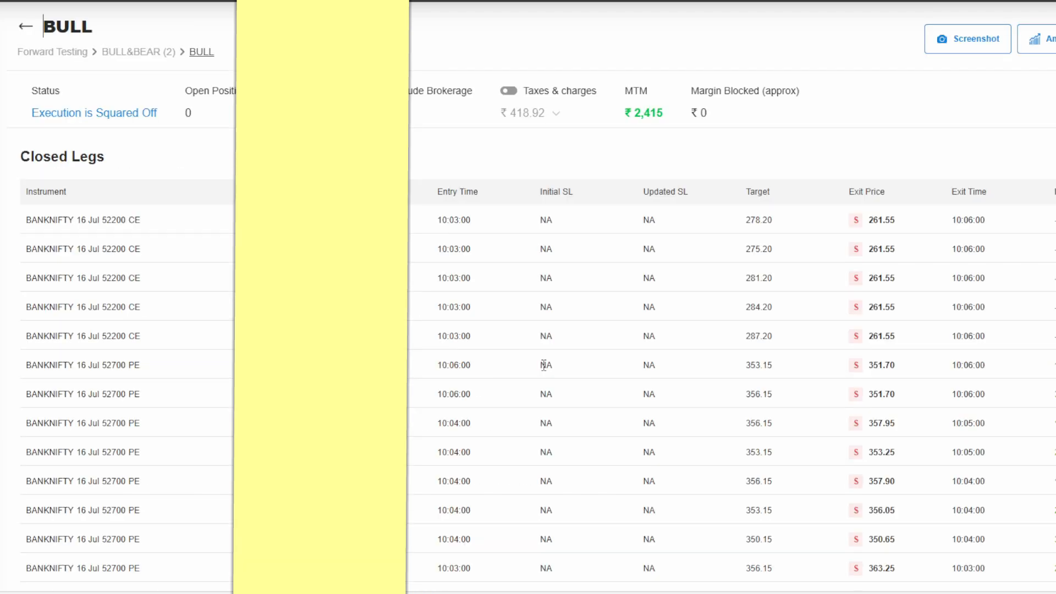
scroll(down, 3)
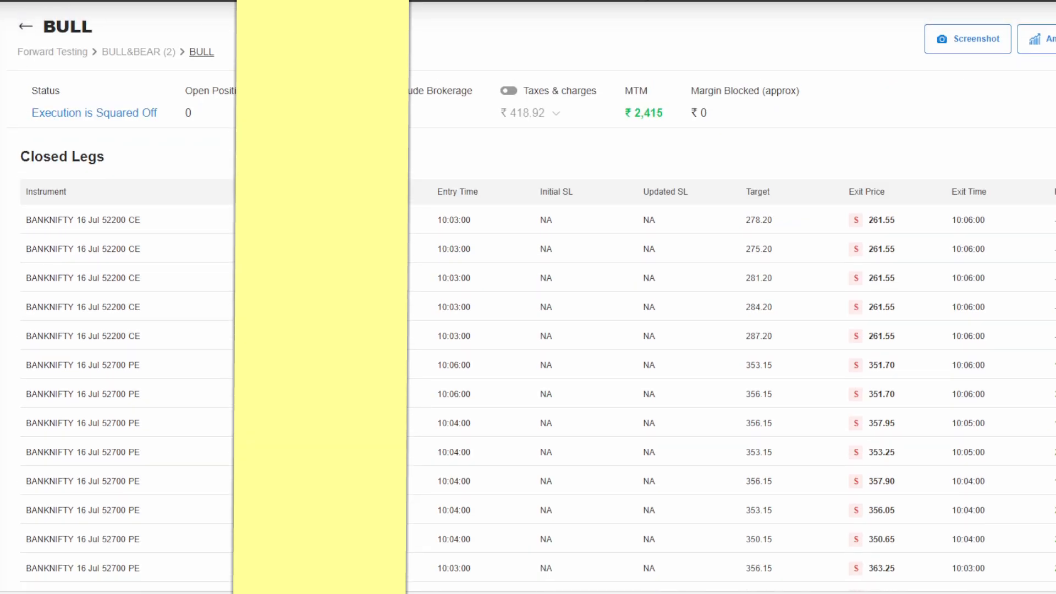
Return to the Forward Testing dashboard showing ₹86,541 total MTM and three strategies
click(26, 28)
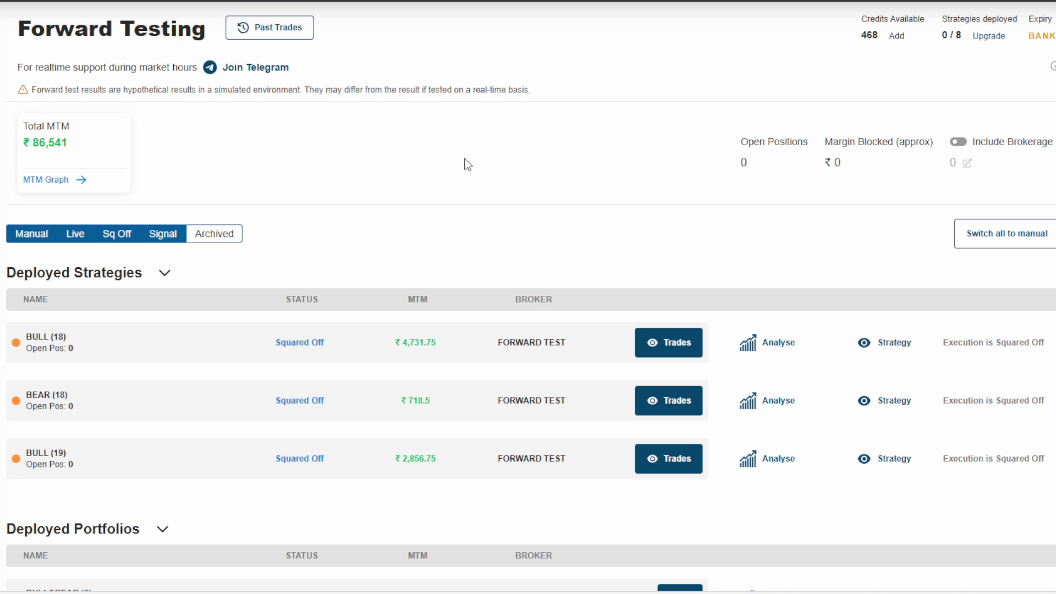
mouse_move(472, 159)
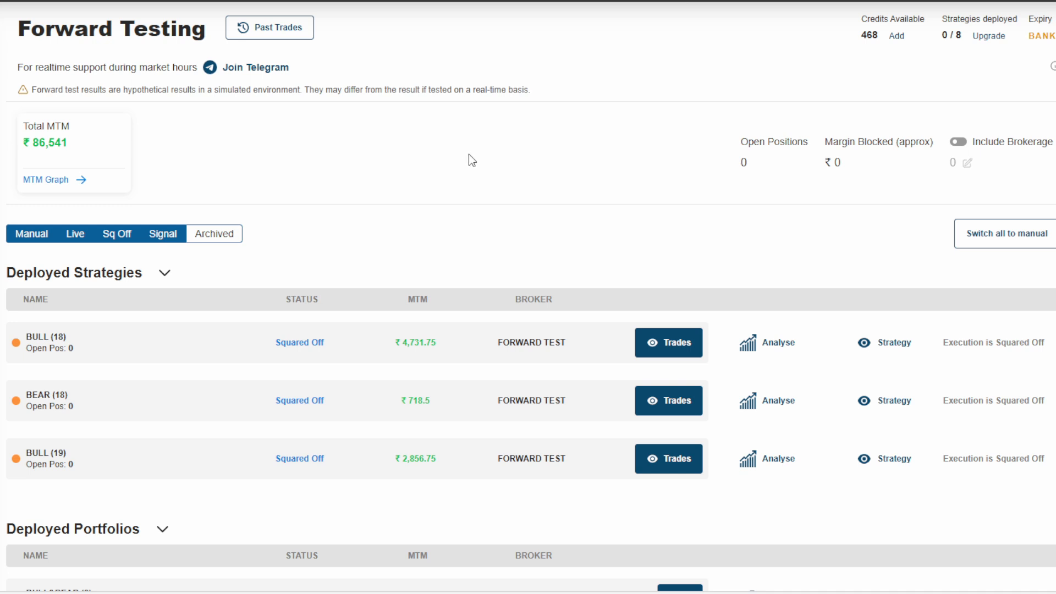
scroll(down, 3)
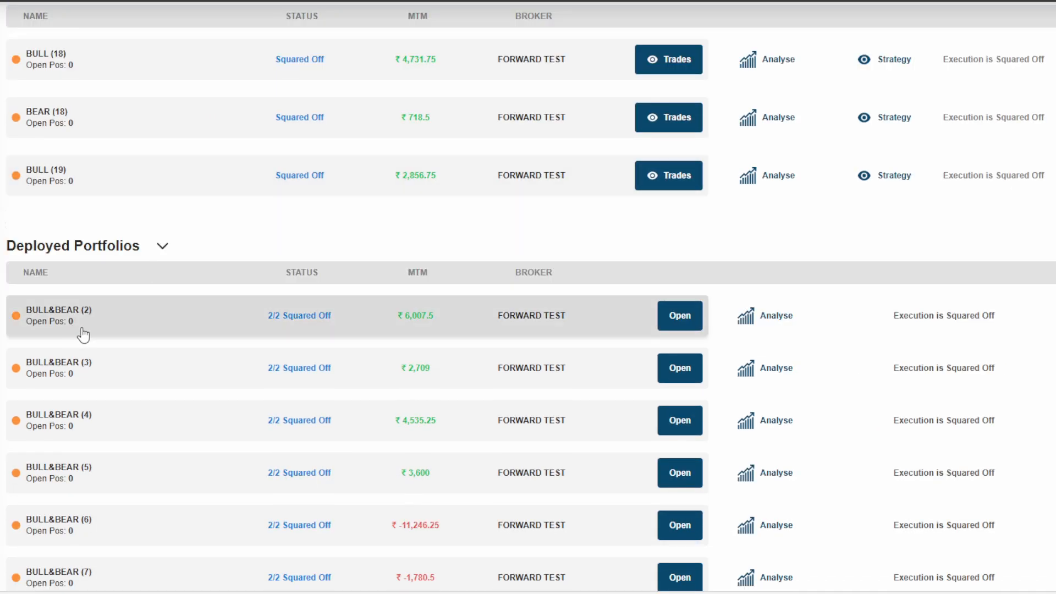
mouse_move(87, 318)
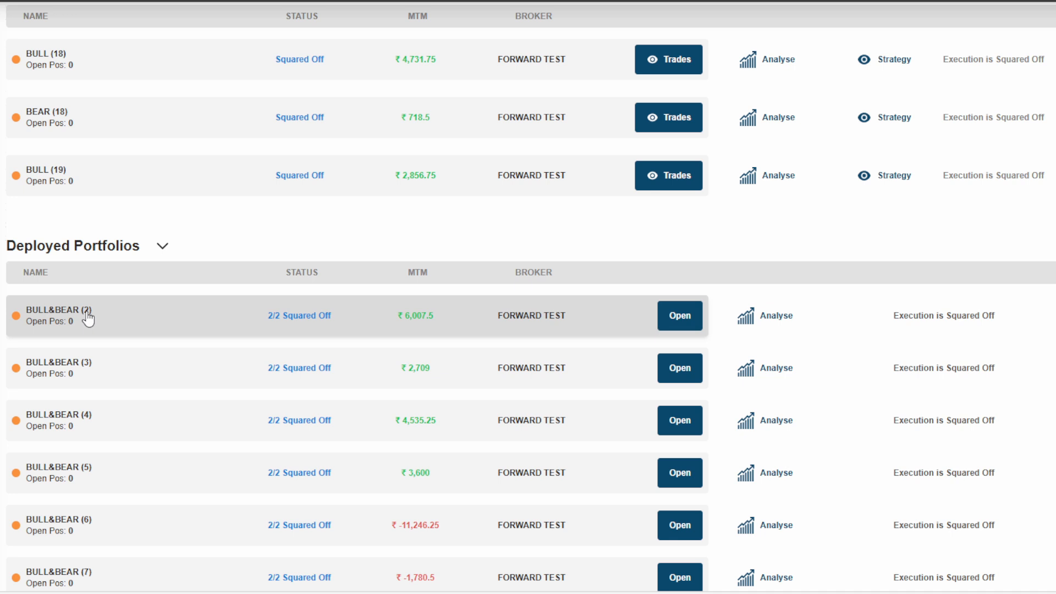
mouse_move(252, 323)
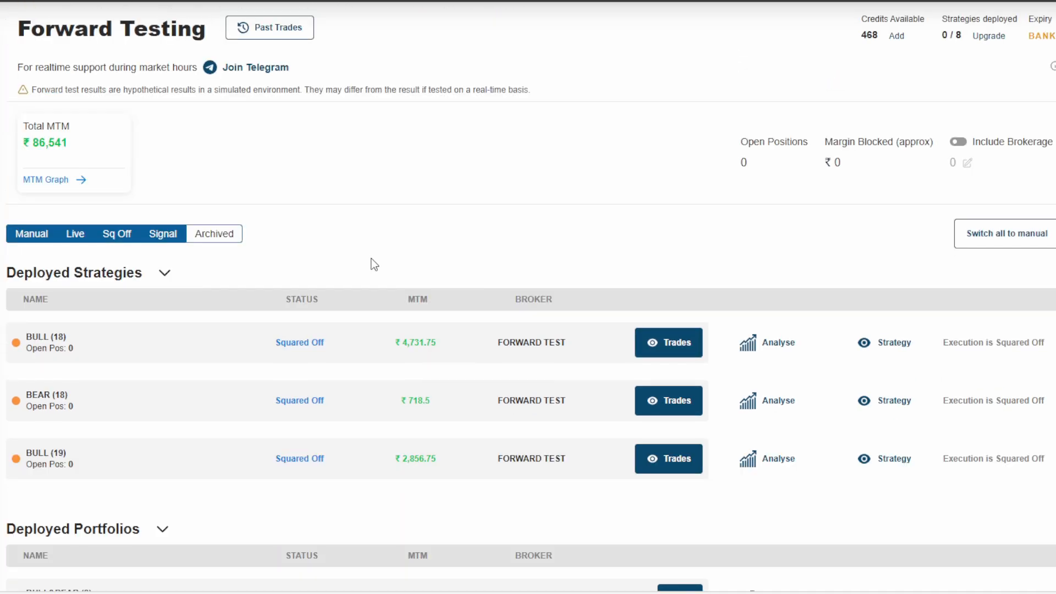
mouse_move(16, 111)
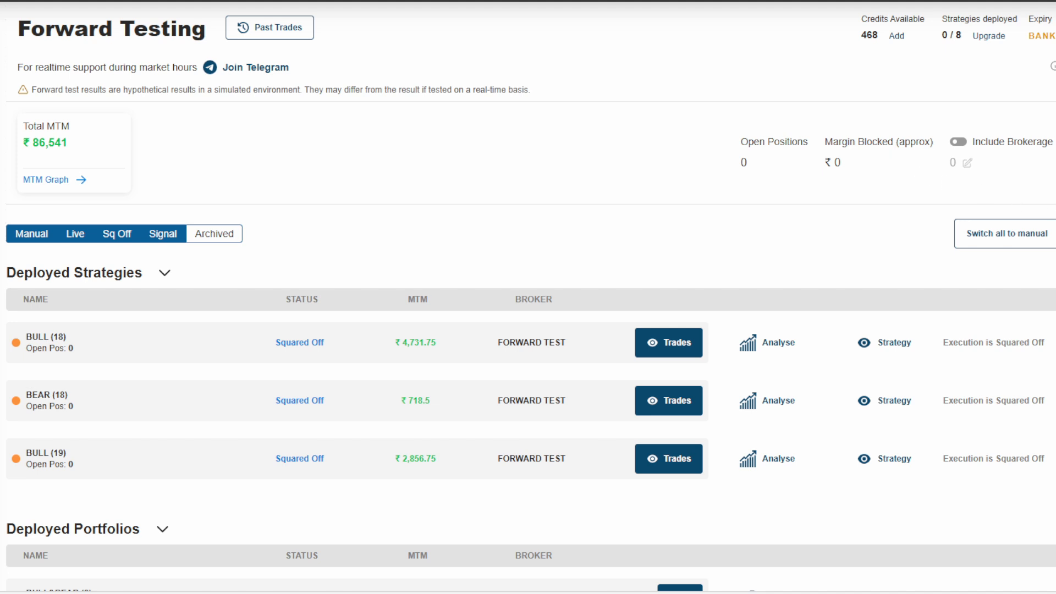
click(953, 162)
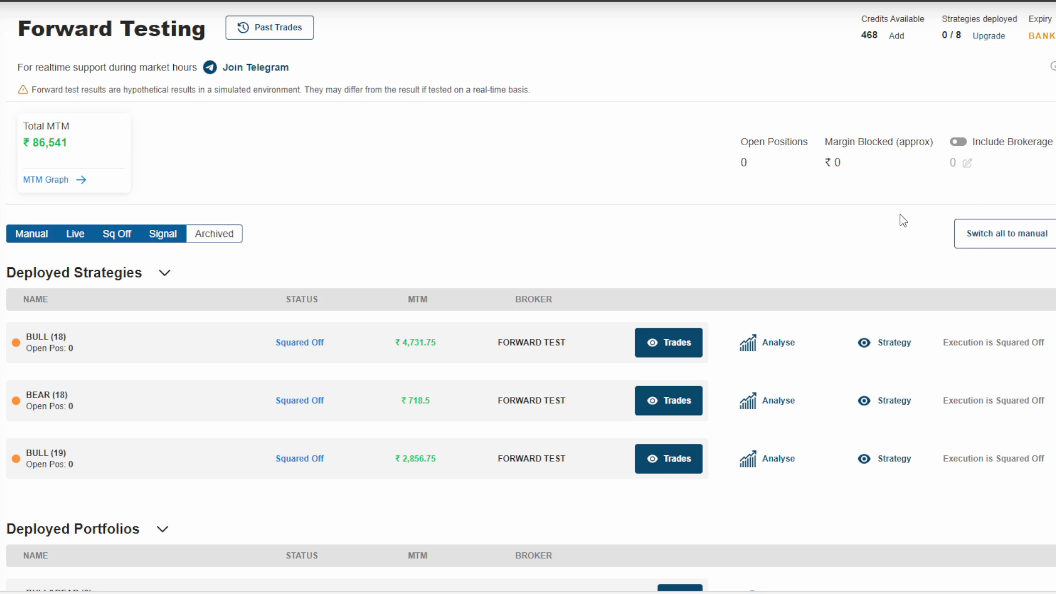
mouse_move(848, 231)
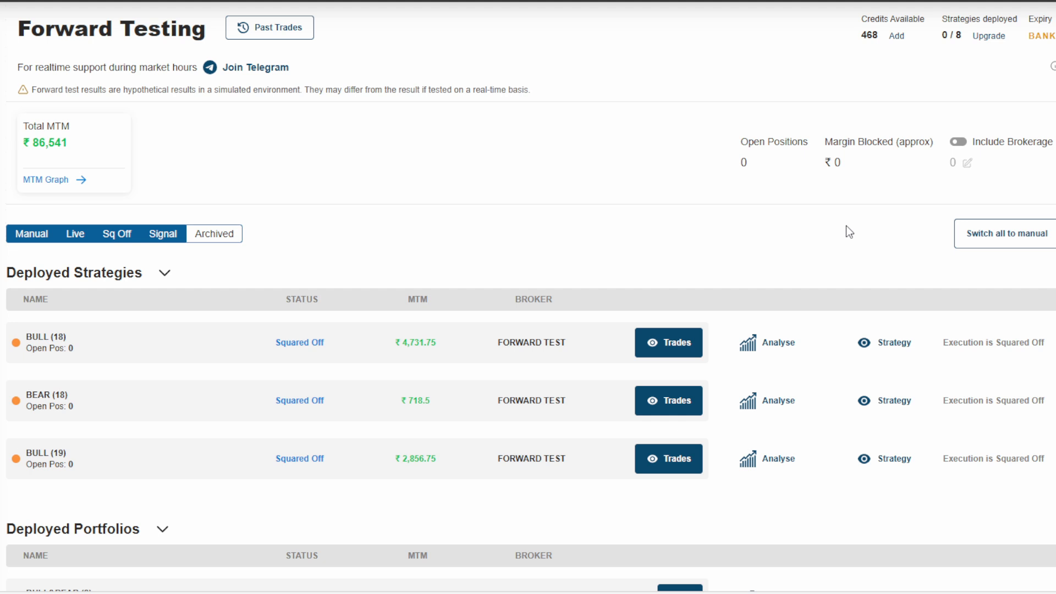
Scroll through BULL&BEAR (2)–(12), reaching (9) with ₹17,550.75 MTM
scroll(down, 3)
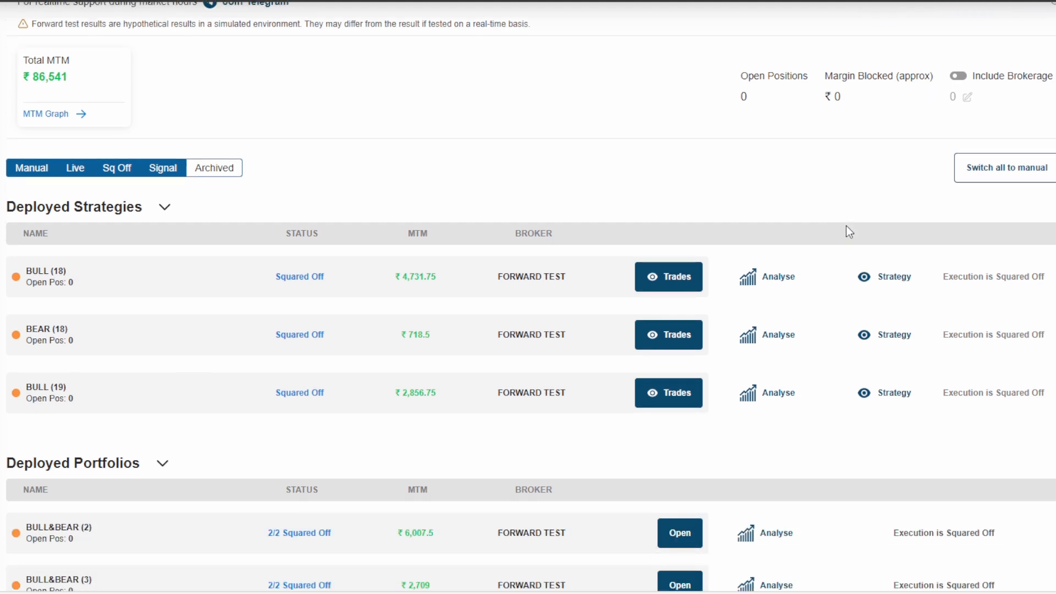
scroll(down, 3)
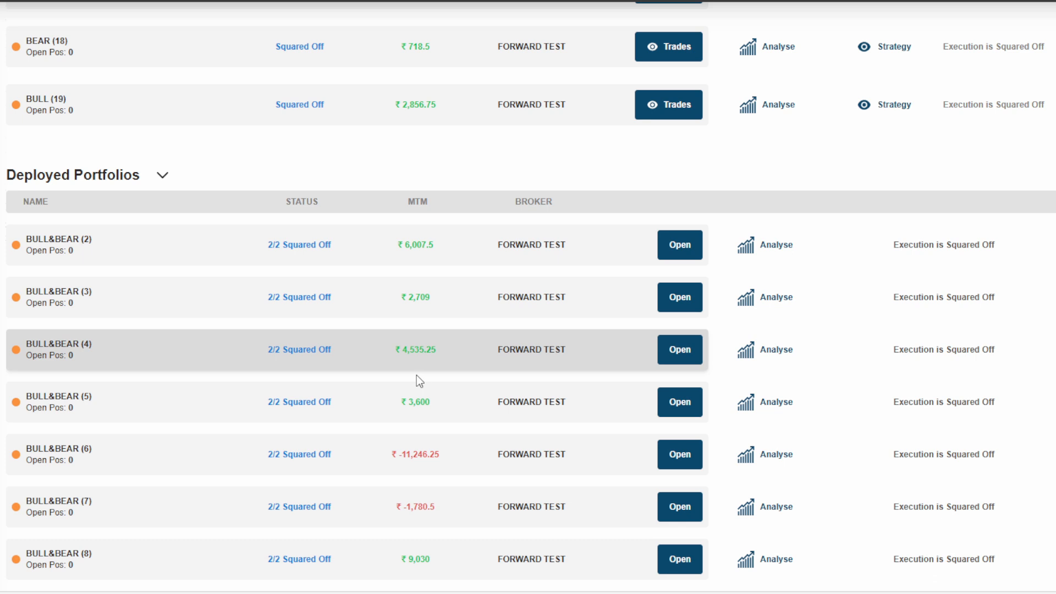
mouse_move(386, 462)
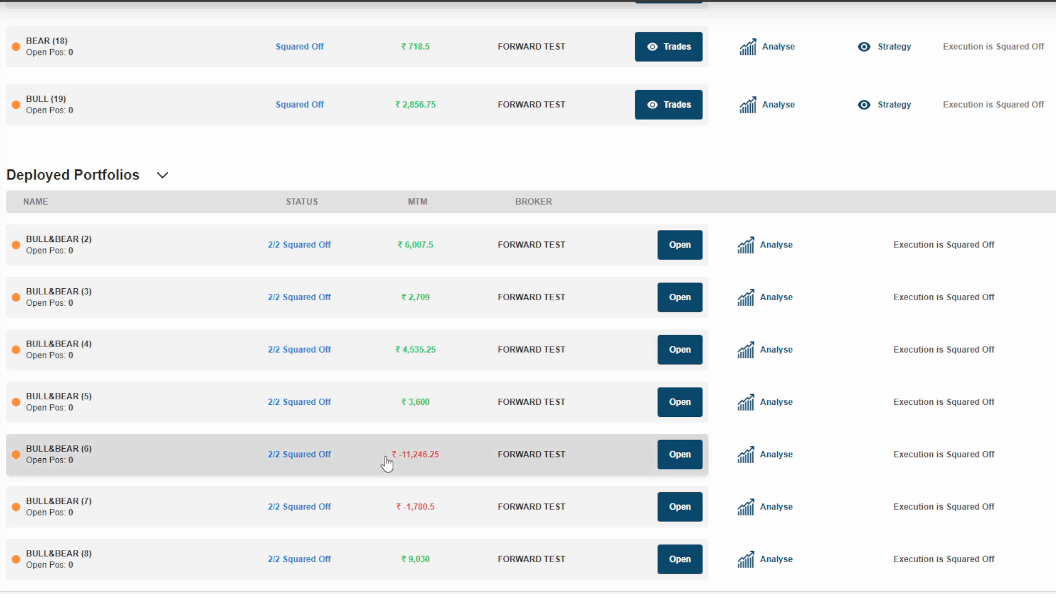
scroll(down, 3)
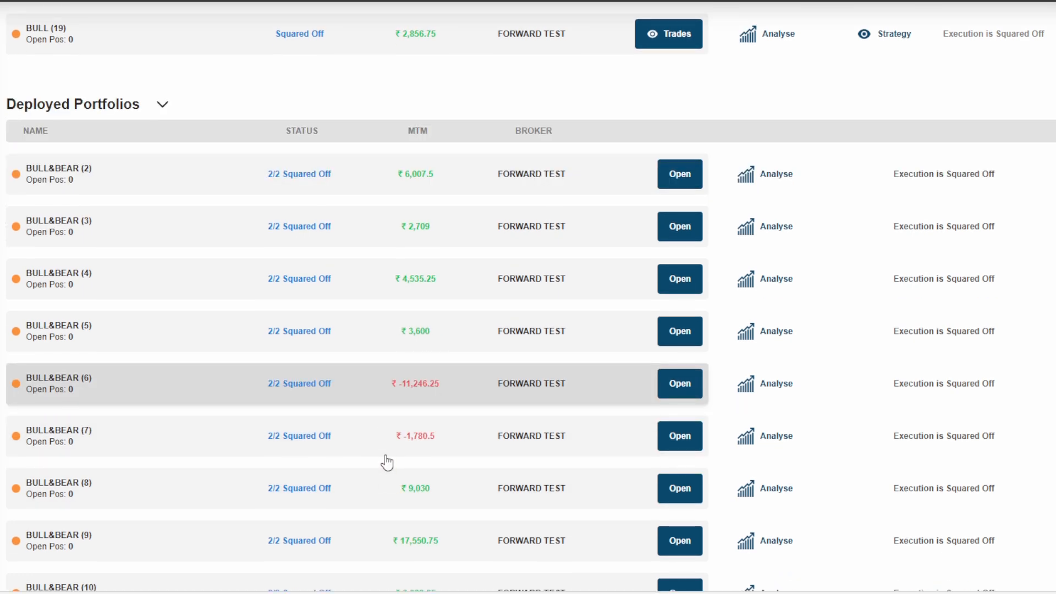
mouse_move(398, 404)
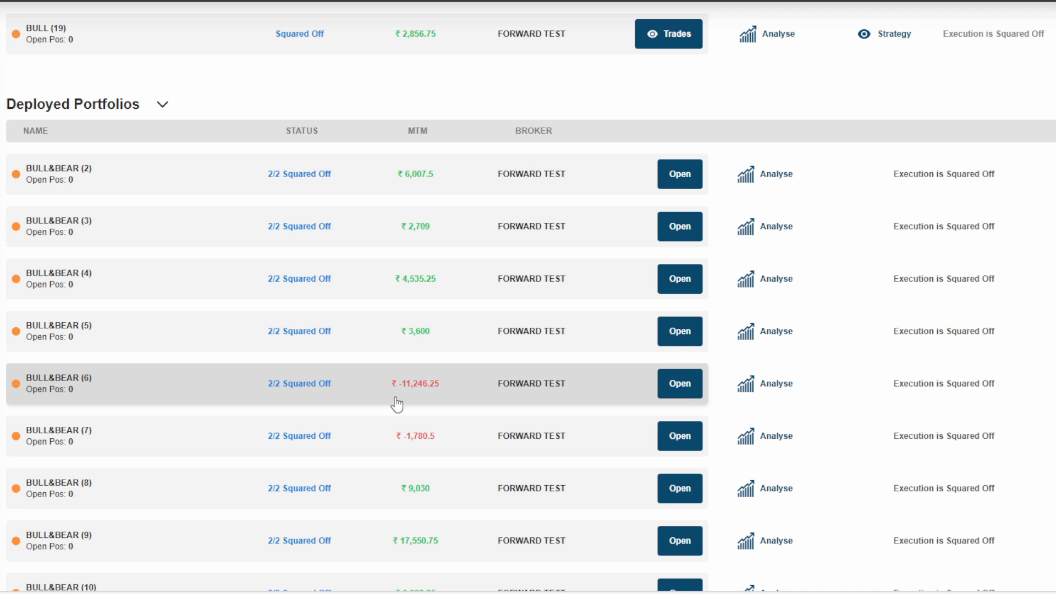
mouse_move(397, 413)
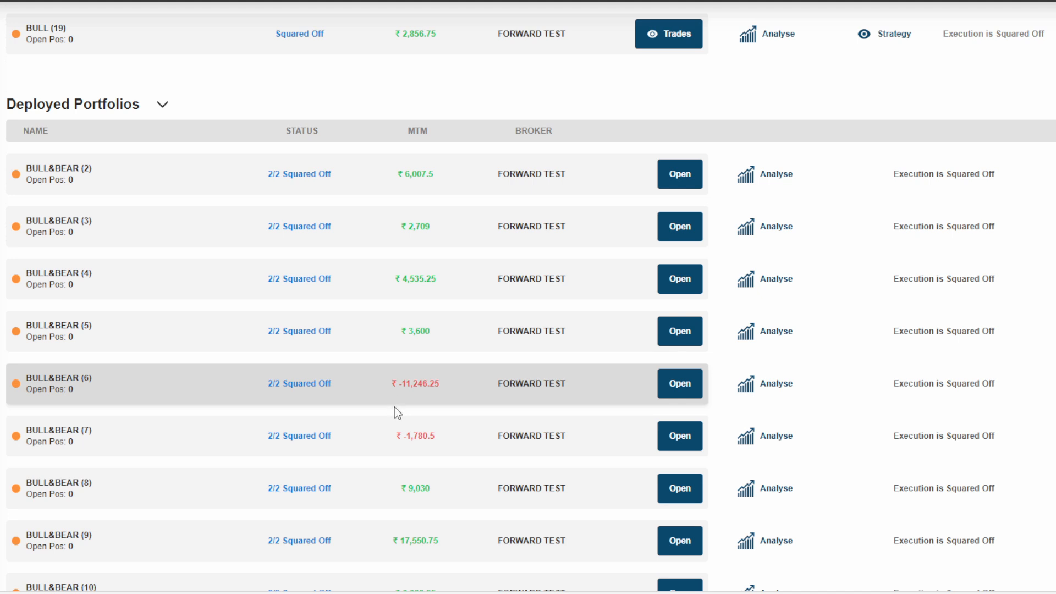
mouse_move(410, 390)
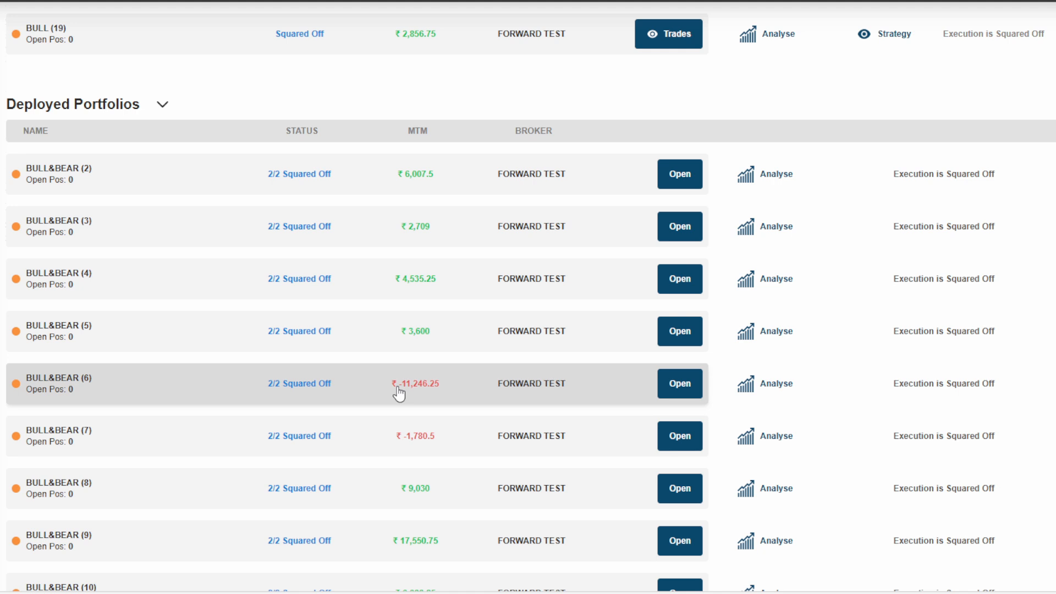
scroll(down, 3)
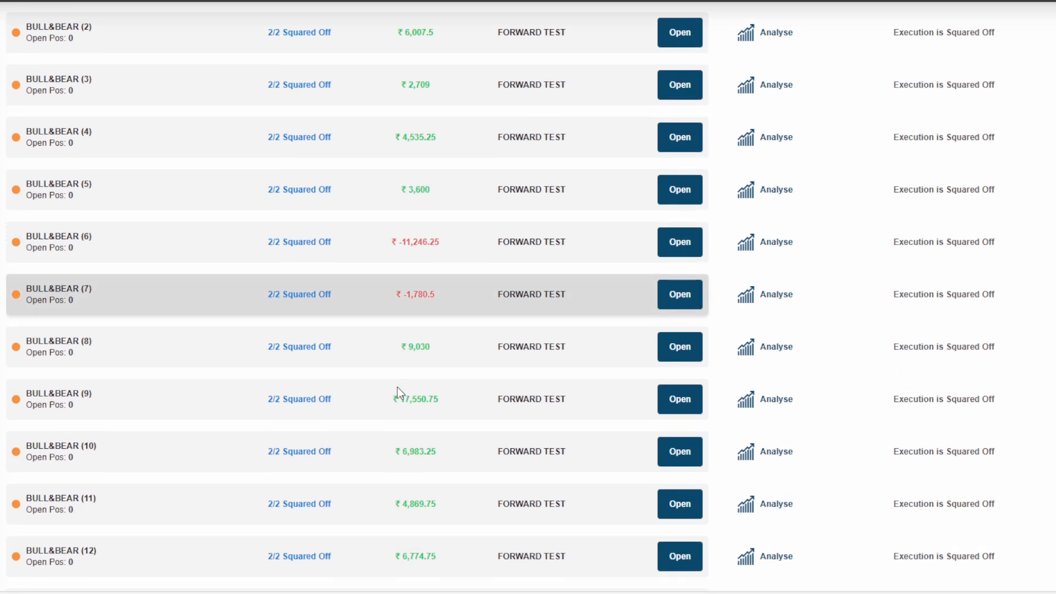
mouse_move(405, 414)
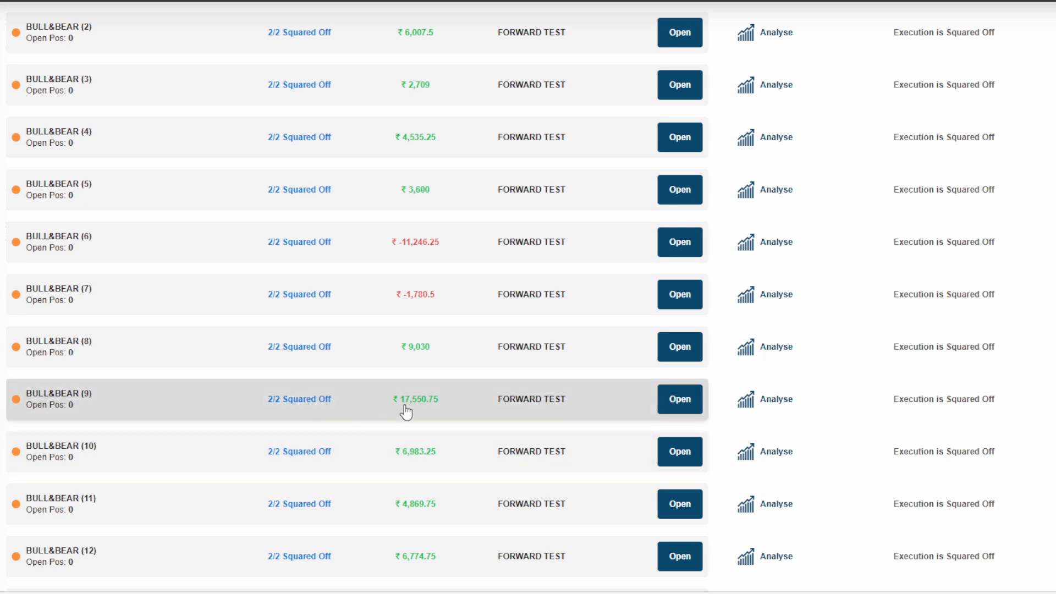
Open BULL&BEAR (9) and view its BEAR strategy's BANKNIFTY trade legs
click(680, 399)
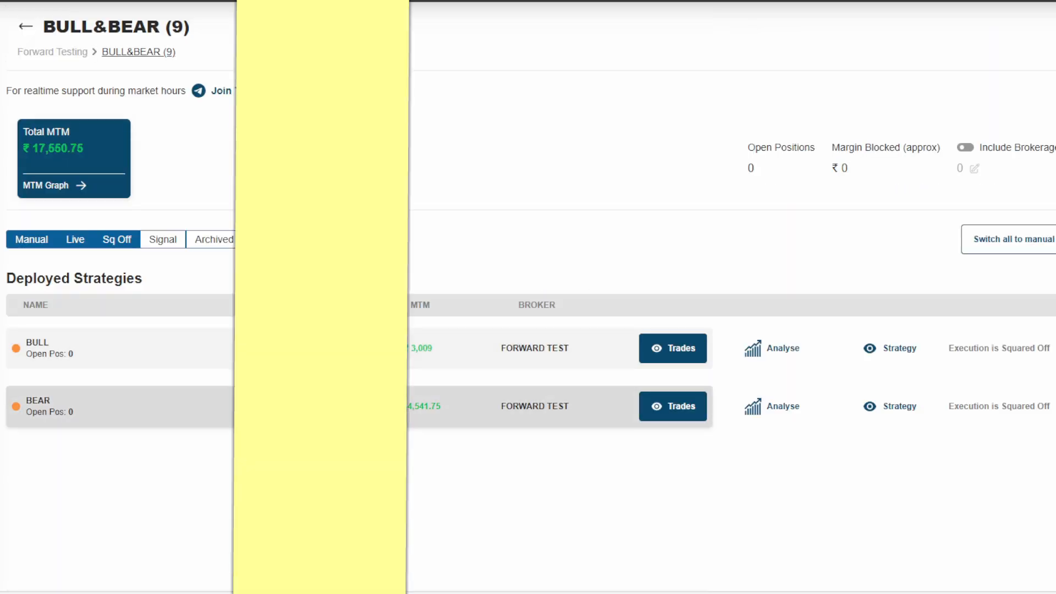
click(672, 348)
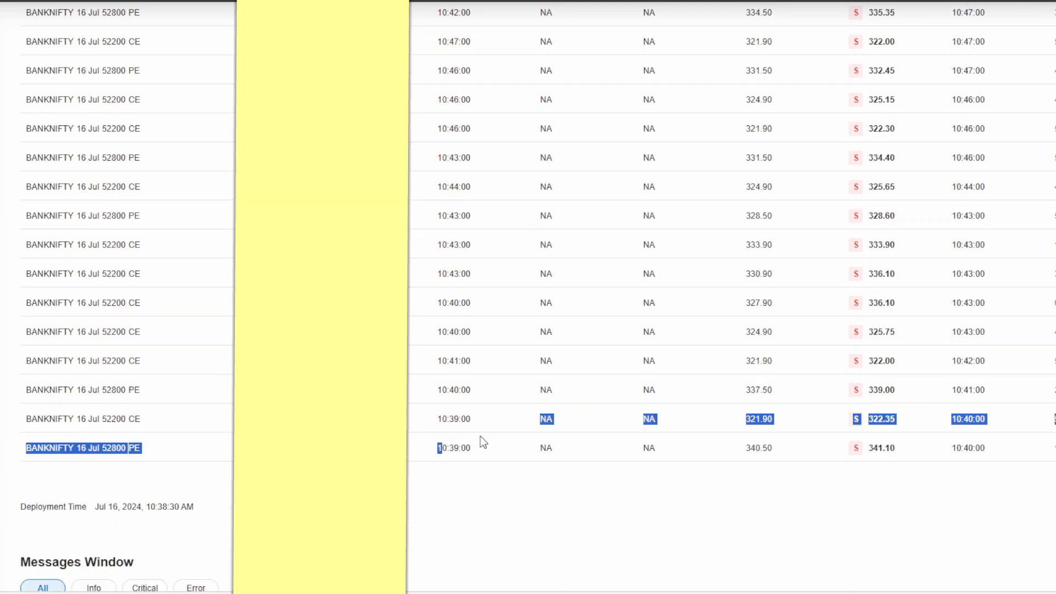
mouse_move(411, 56)
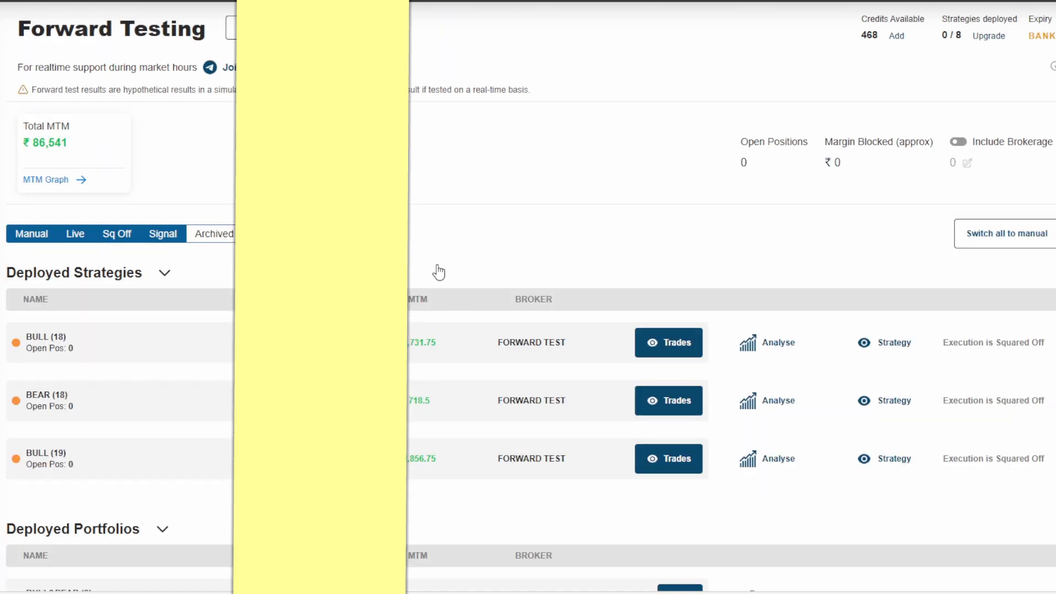
scroll(down, 3)
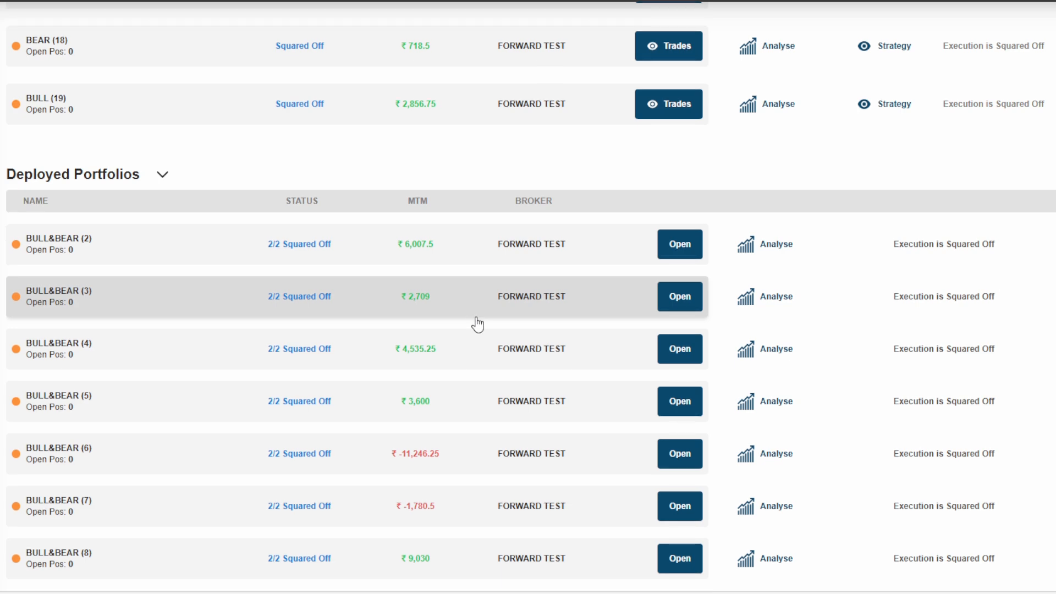
scroll(down, 3)
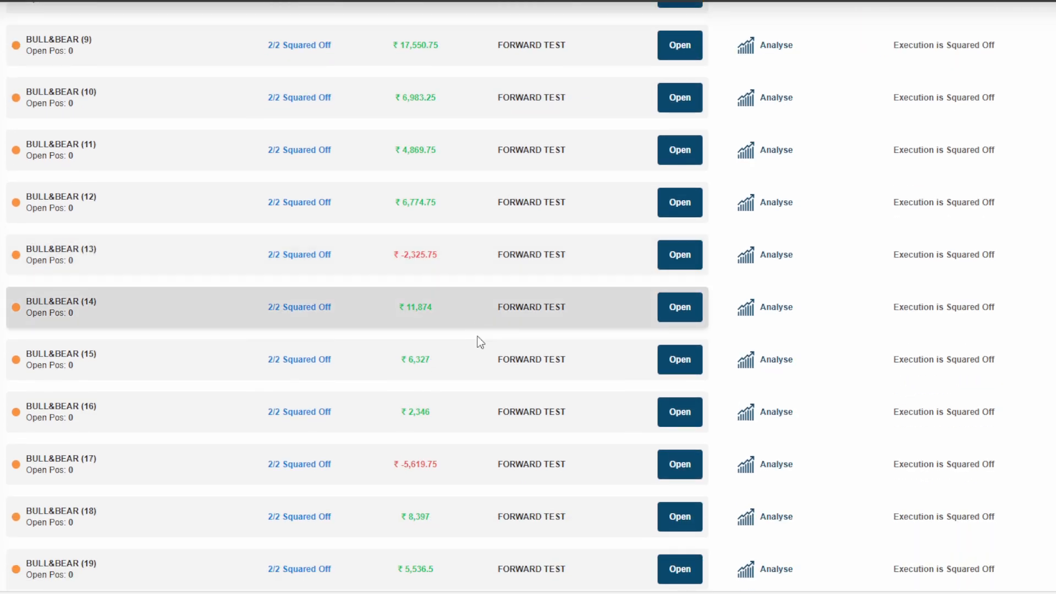
scroll(down, 3)
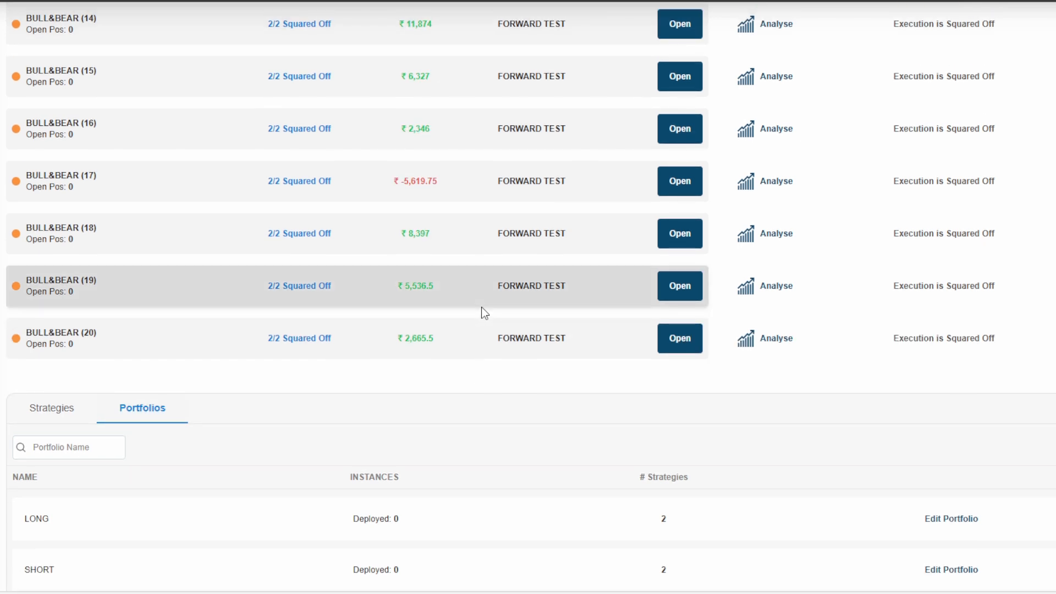
mouse_move(507, 333)
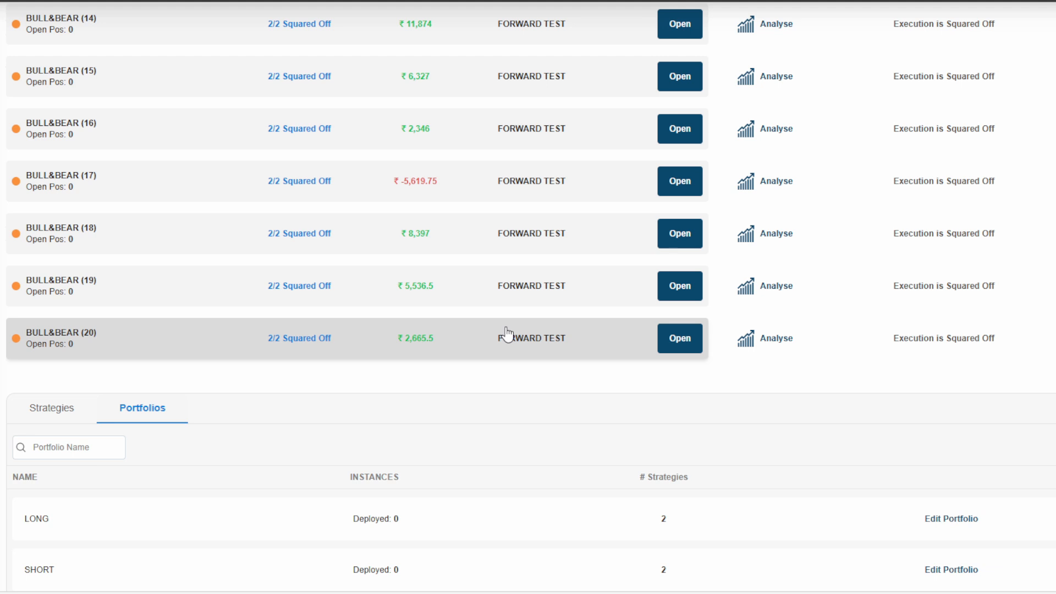
mouse_move(499, 365)
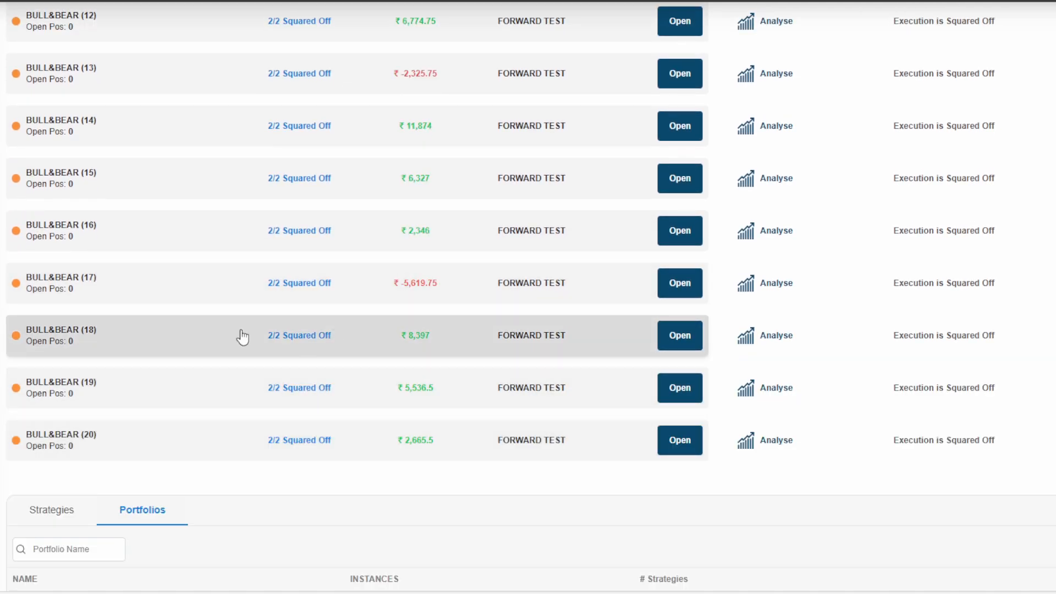
mouse_move(285, 338)
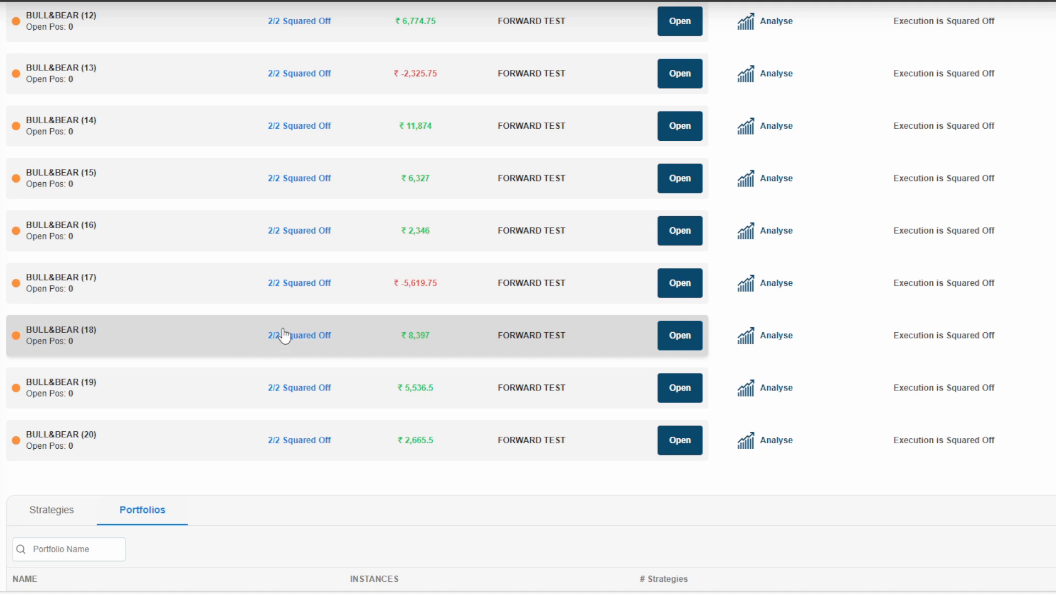
mouse_move(160, 350)
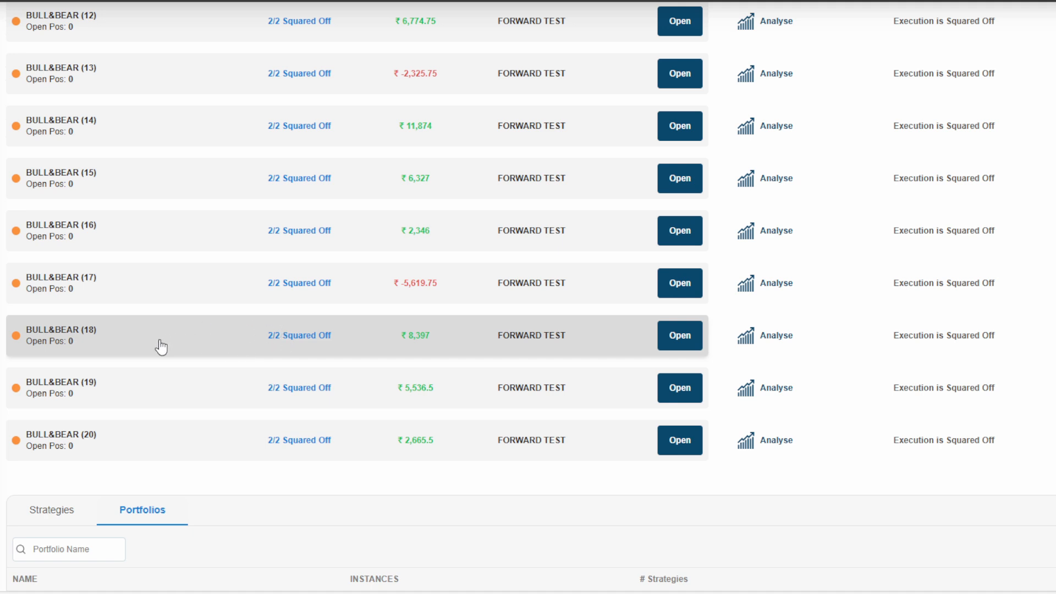
mouse_move(82, 391)
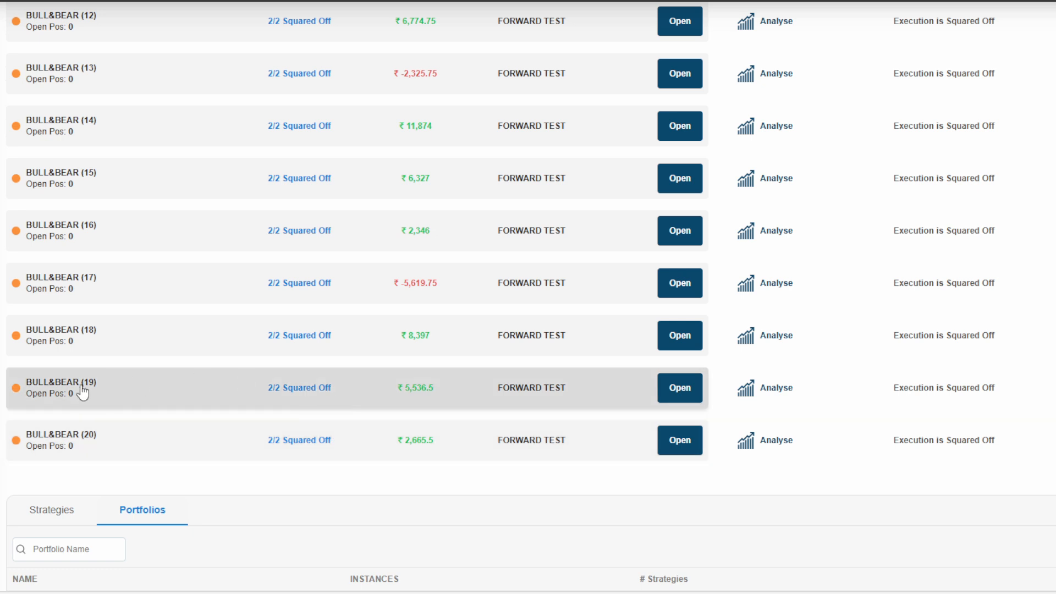
mouse_move(82, 416)
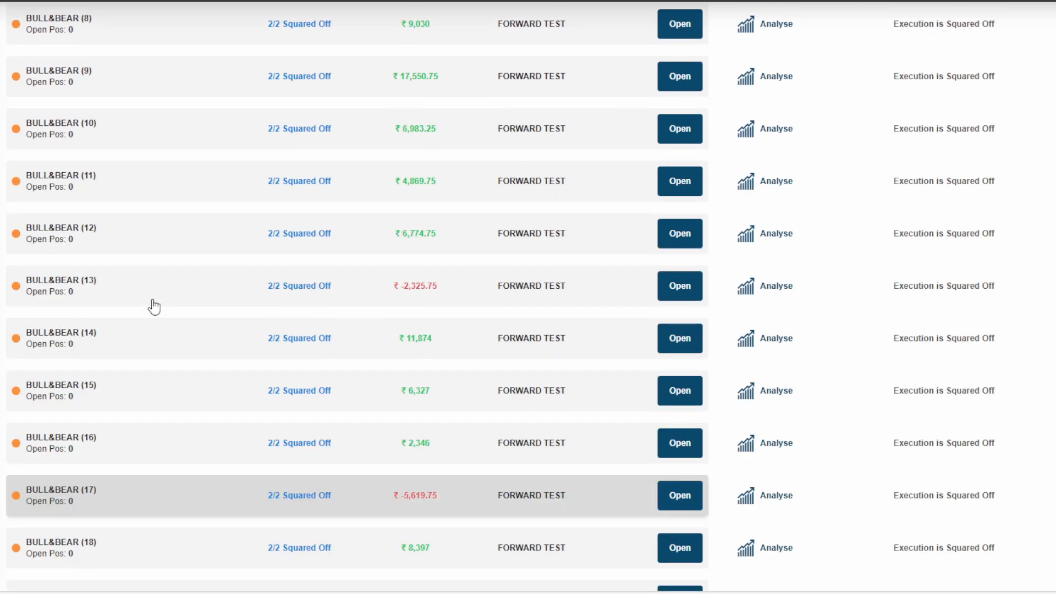
scroll(up, 3)
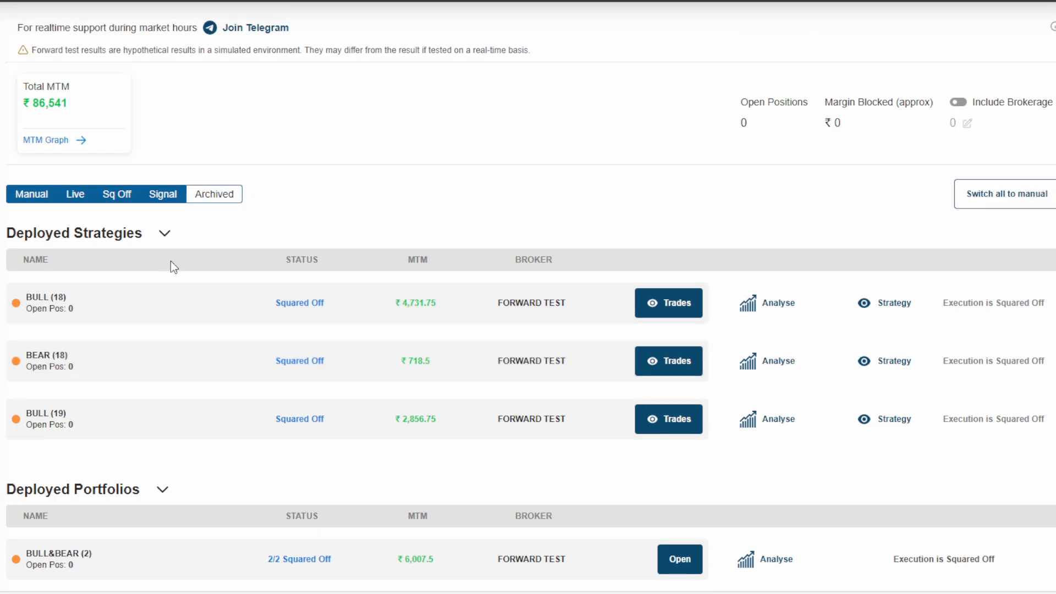
mouse_move(359, 132)
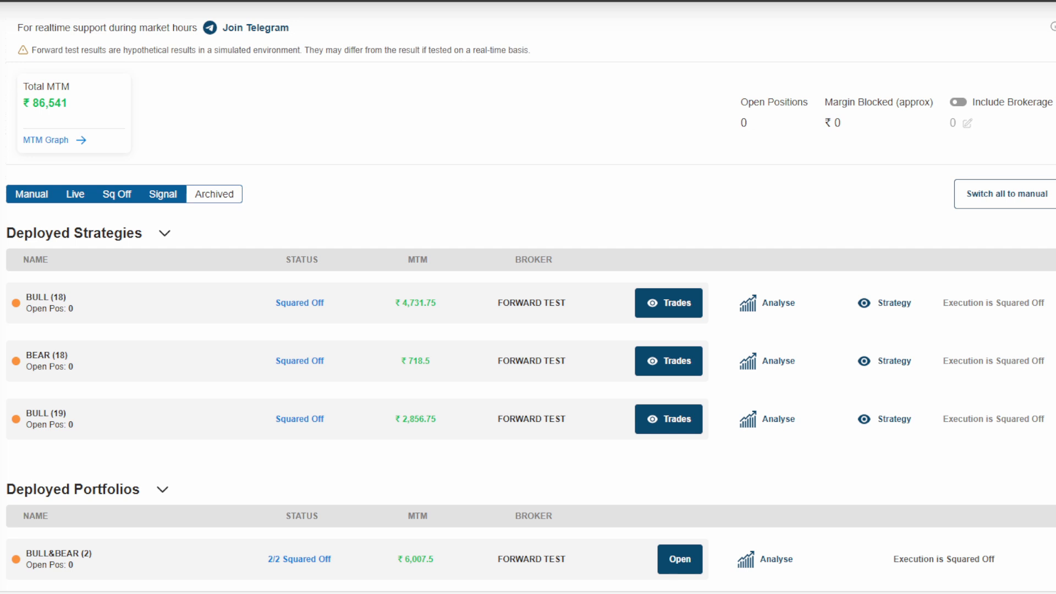
mouse_move(383, 199)
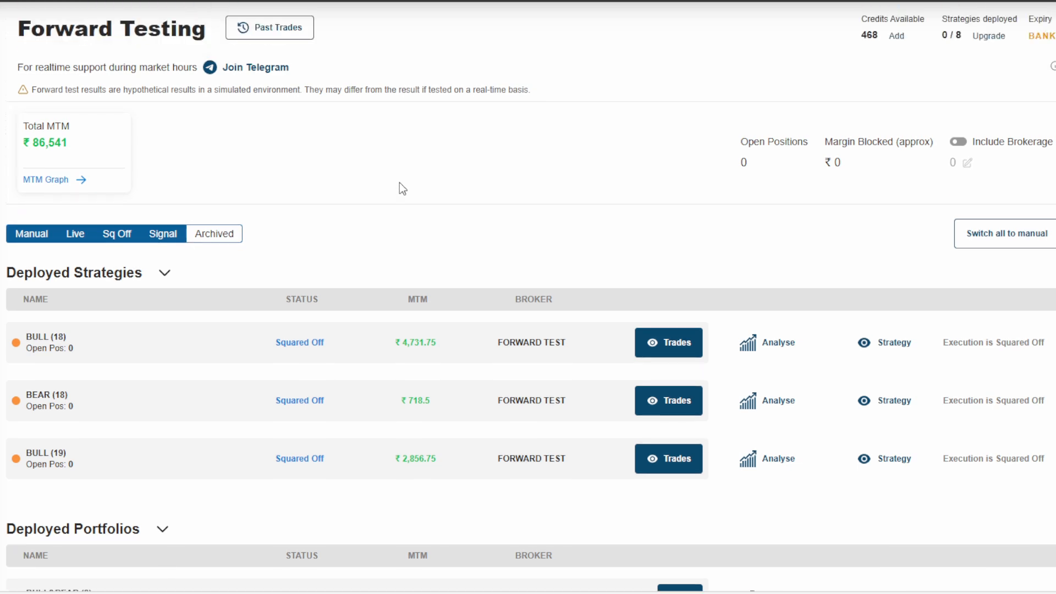
Scroll to the BULL and BEAR strategies and BULL&BEAR (2)–(7), noting losses on (6) and (7)
scroll(down, 3)
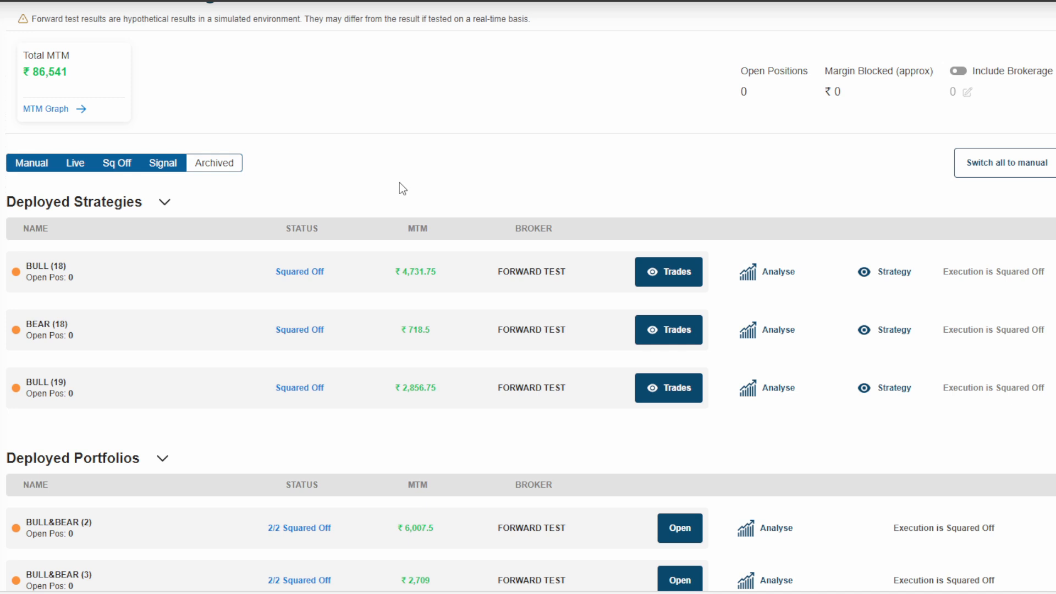
mouse_move(425, 204)
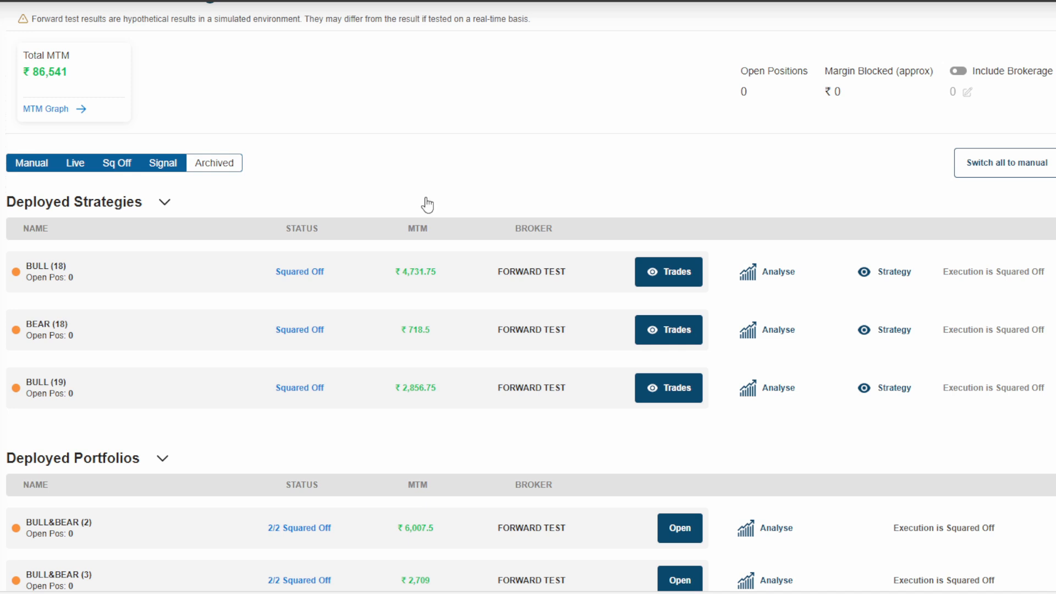
mouse_move(430, 184)
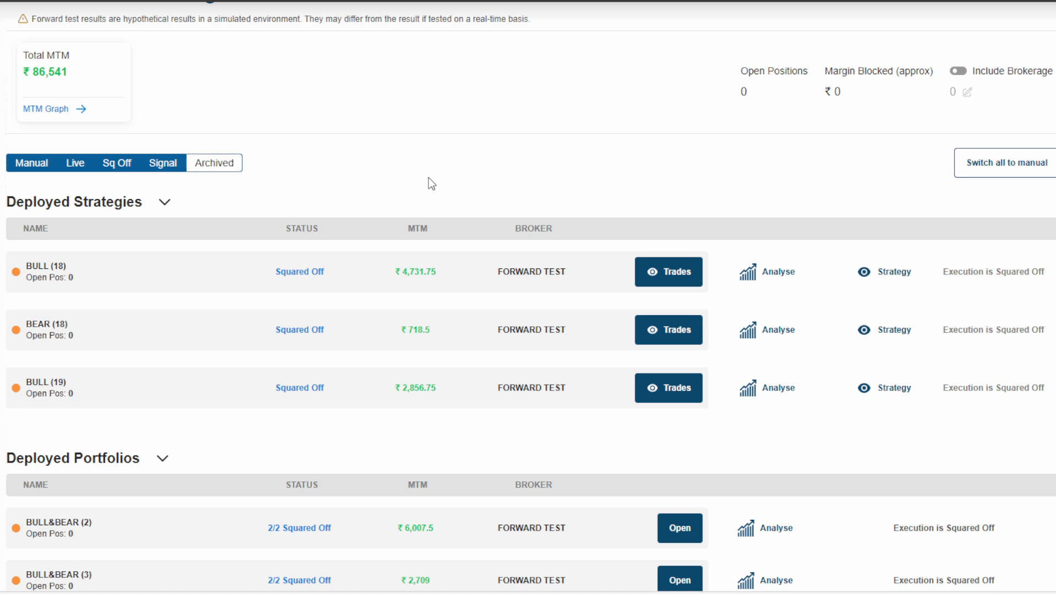
mouse_move(470, 160)
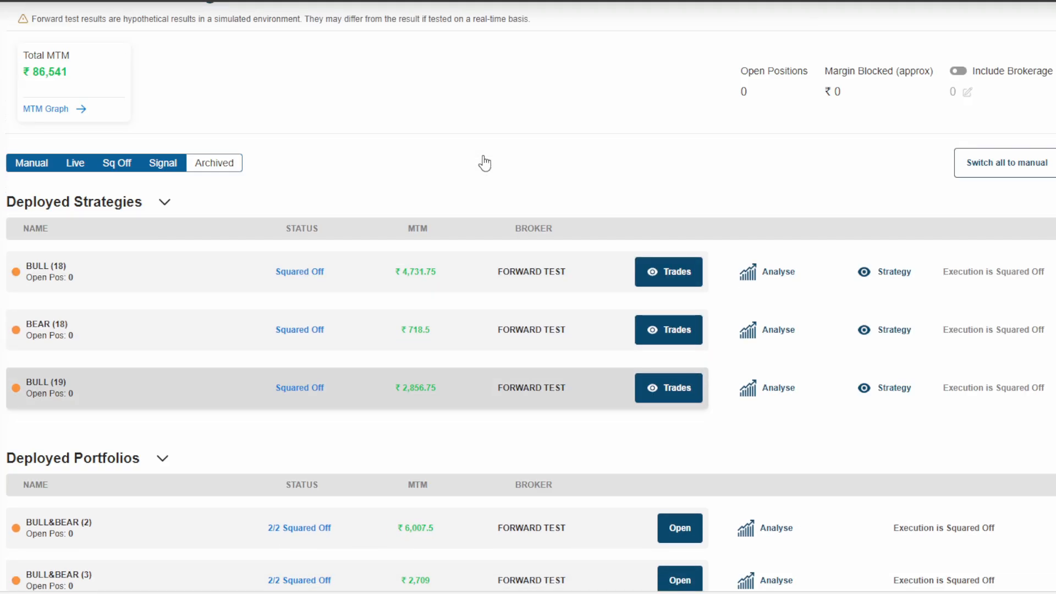
scroll(down, 3)
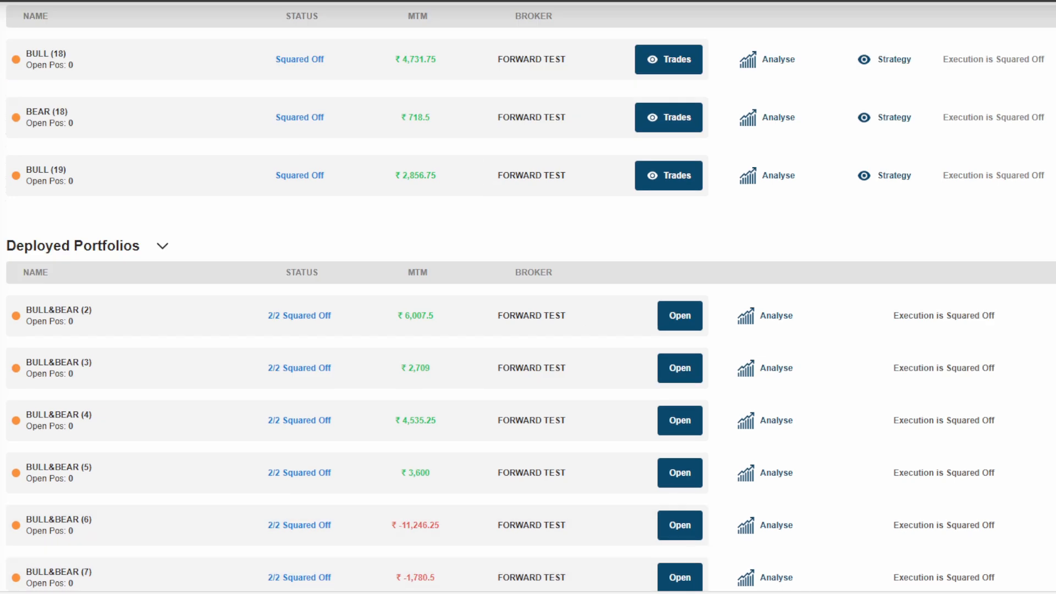